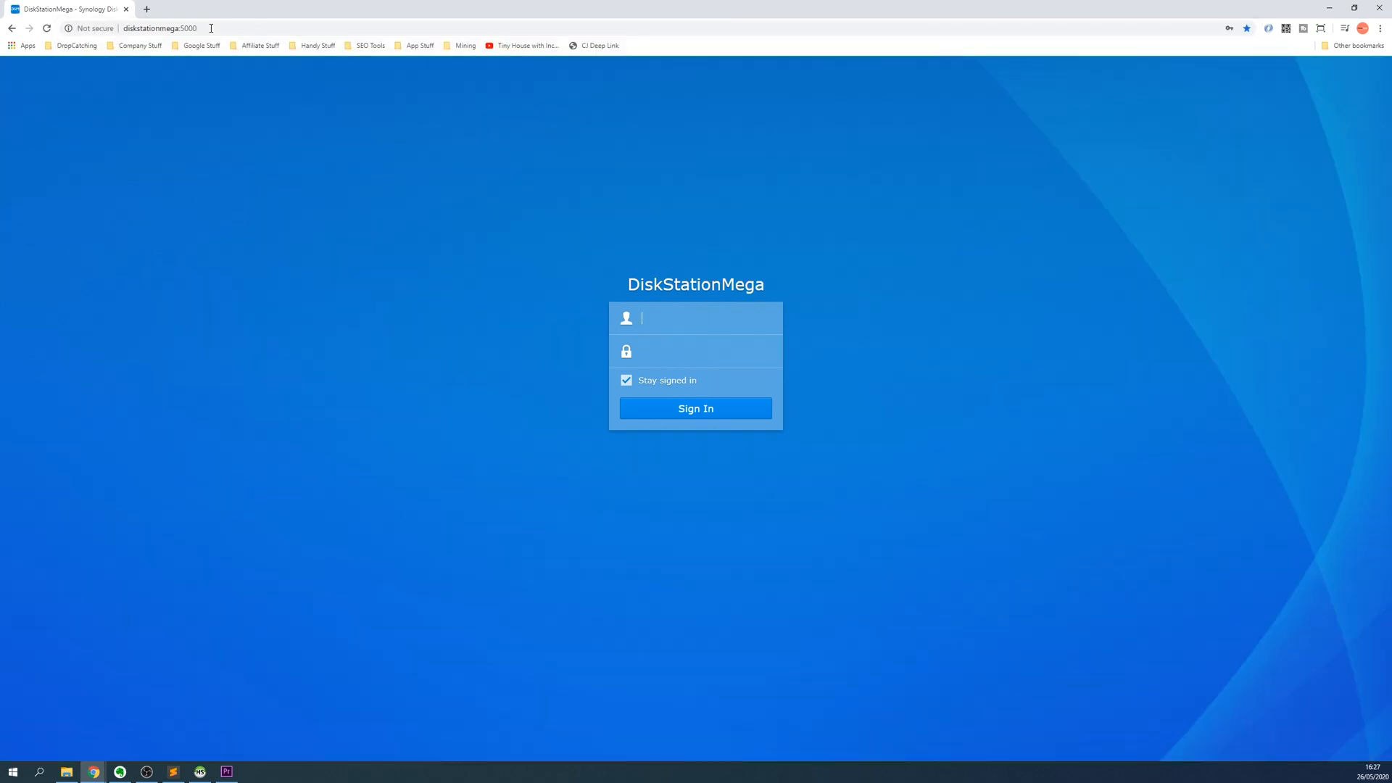
mouse_move(657, 314)
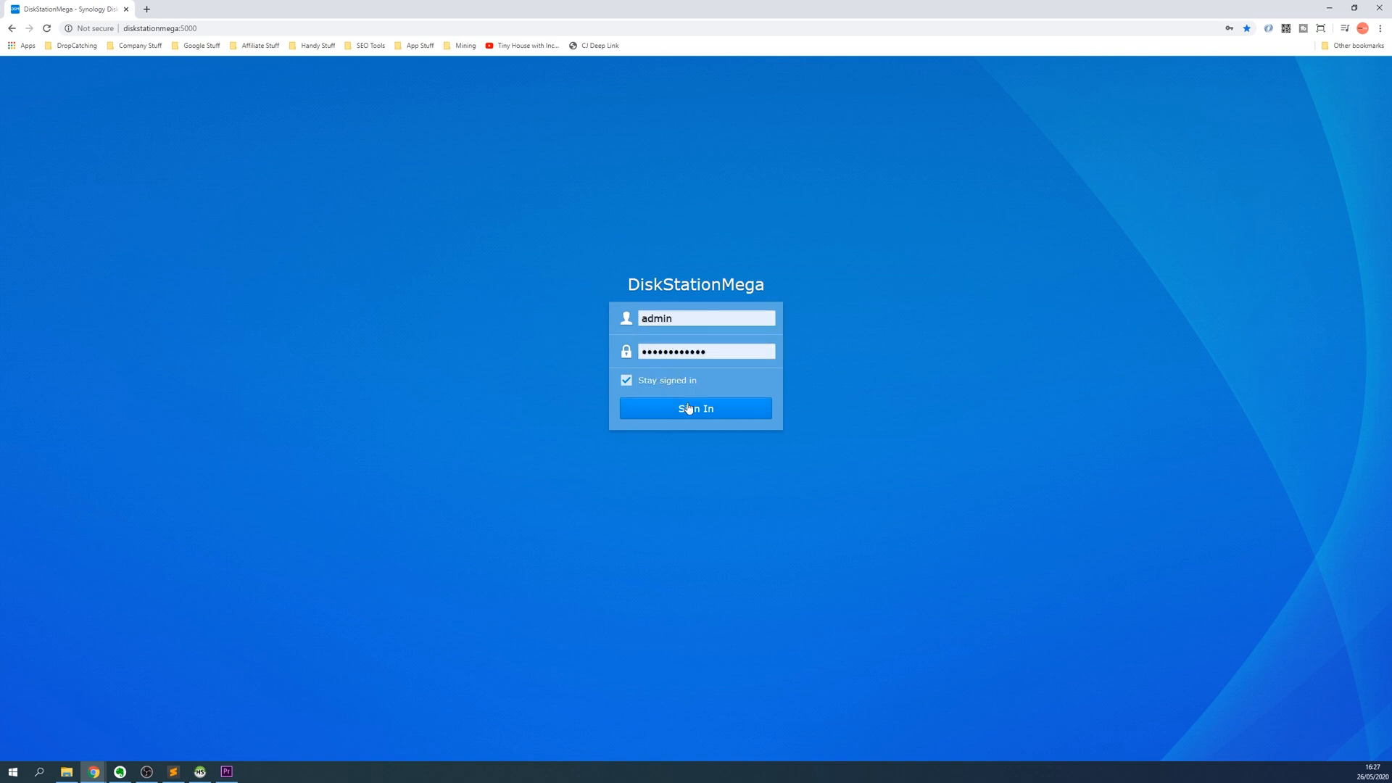
Step: Submit the admin credentials to sign in to DiskStationMega
left_click(695, 408)
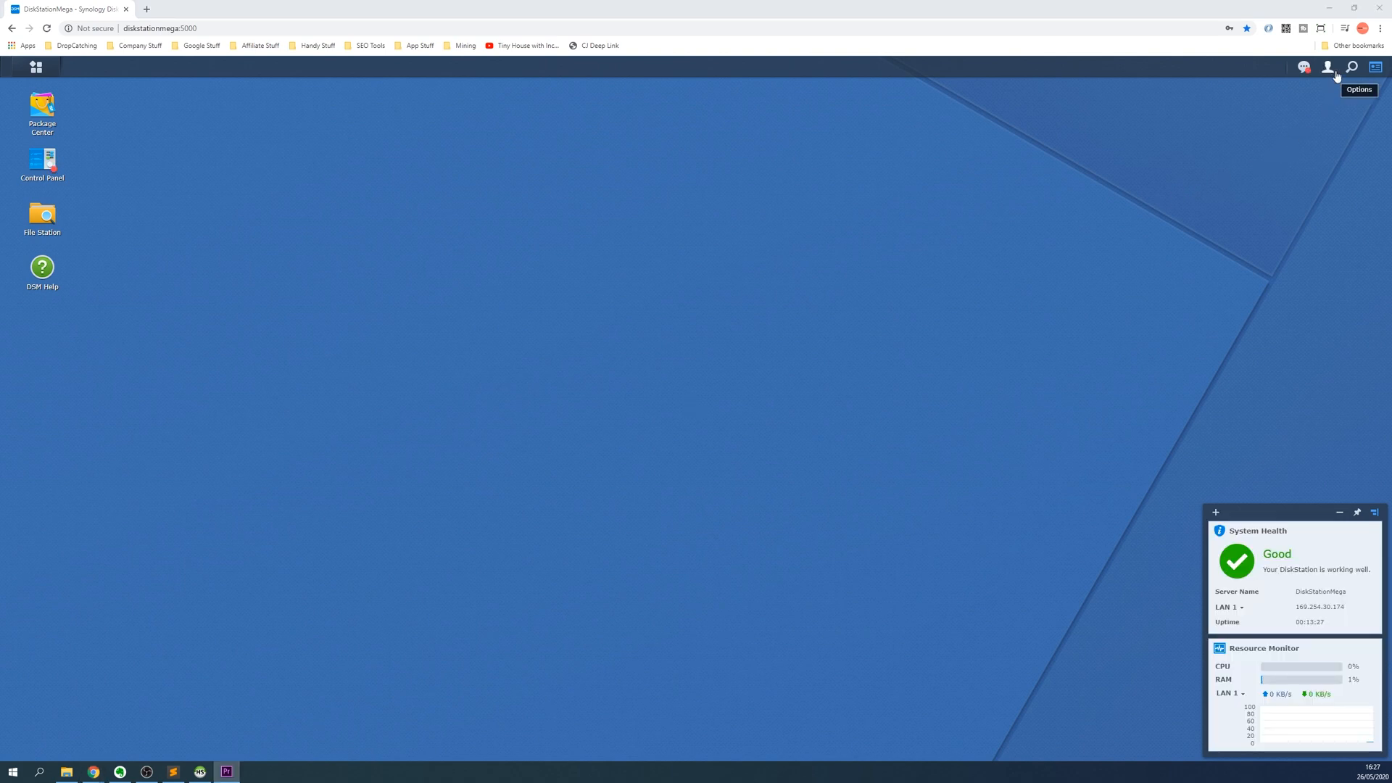
Step: Choose Shutdown from the admin user menu and confirm powering off the DiskStation
left_click(1328, 67)
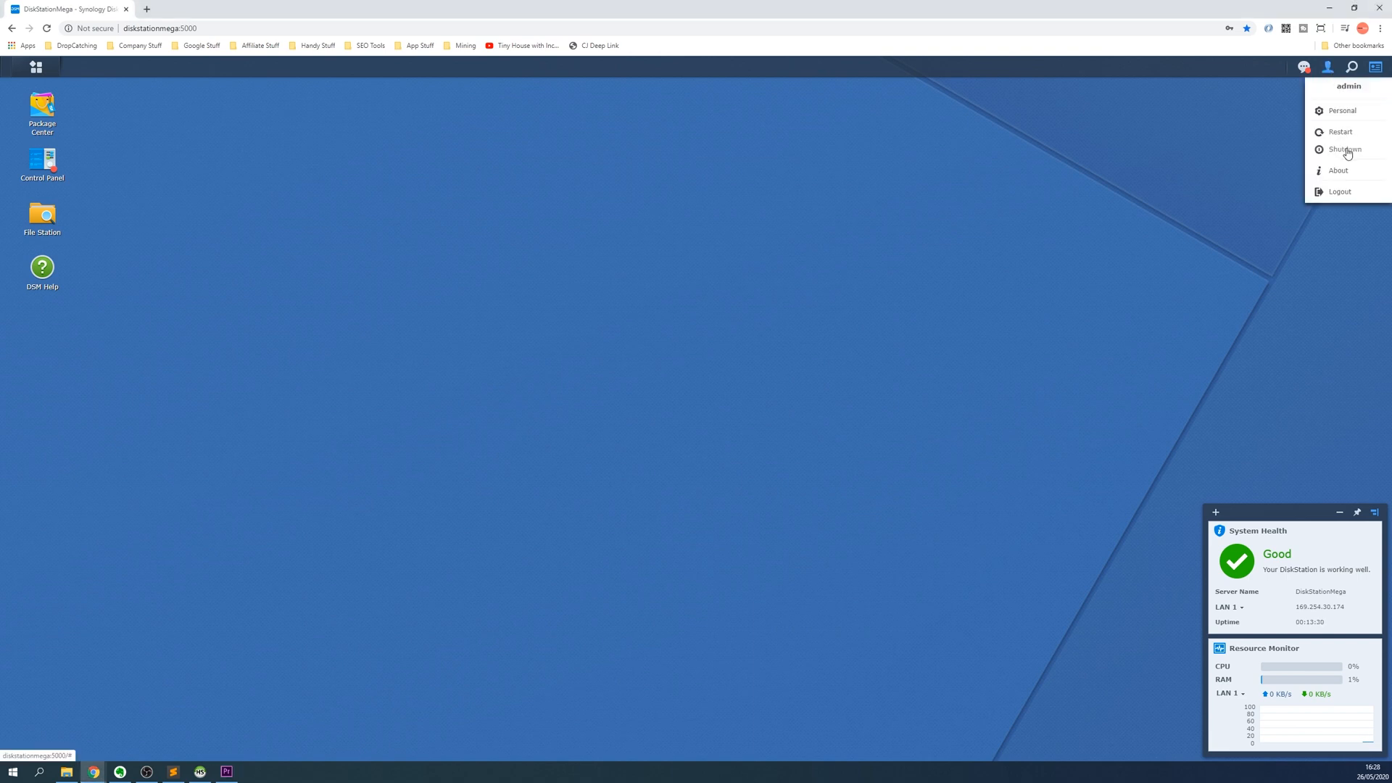
left_click(1344, 150)
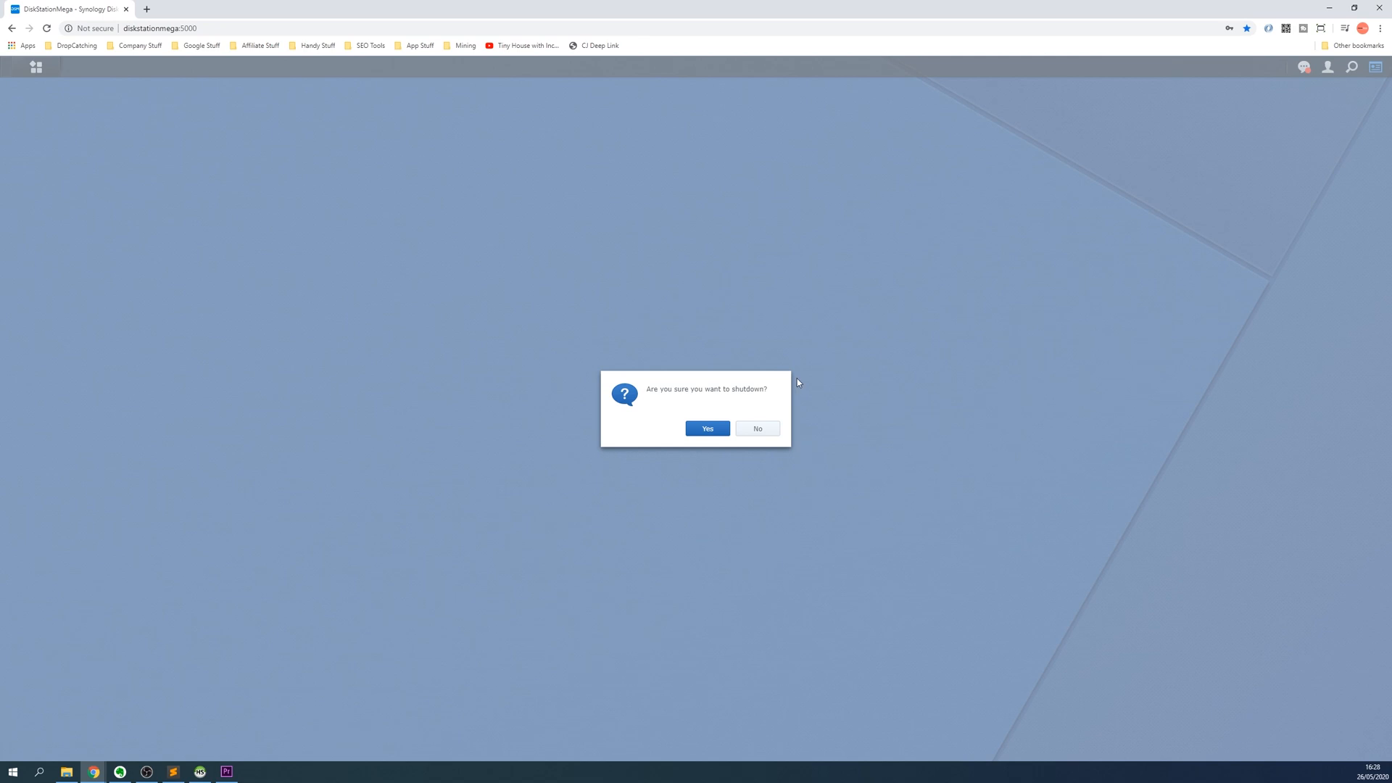
left_click(707, 428)
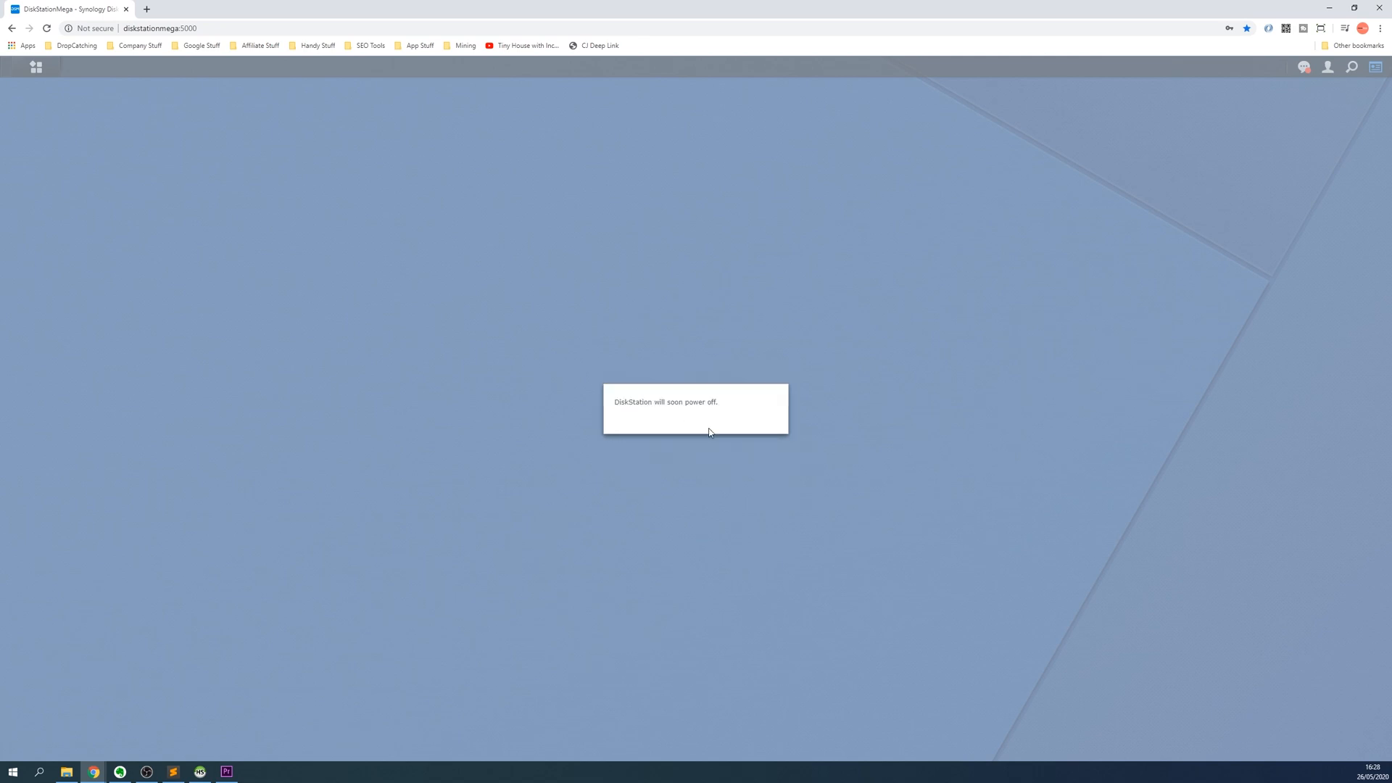